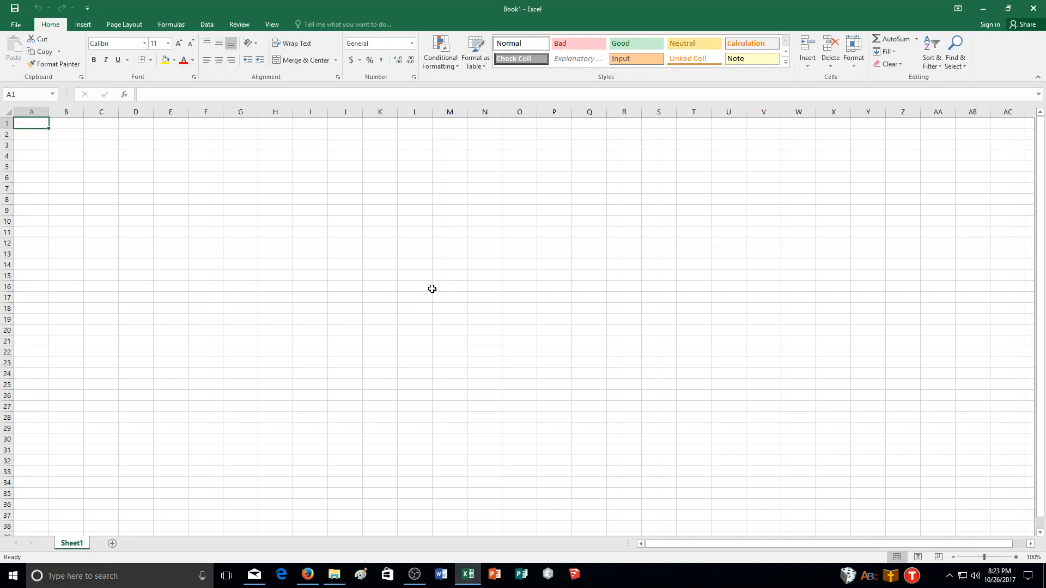
pyautogui.moveTo(513, 223)
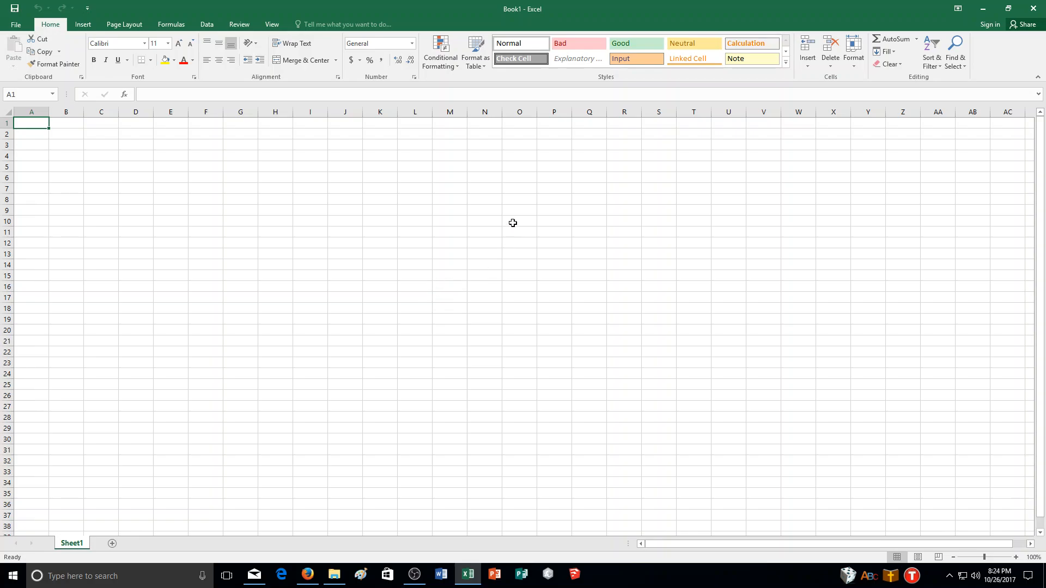
pyautogui.moveTo(493, 228)
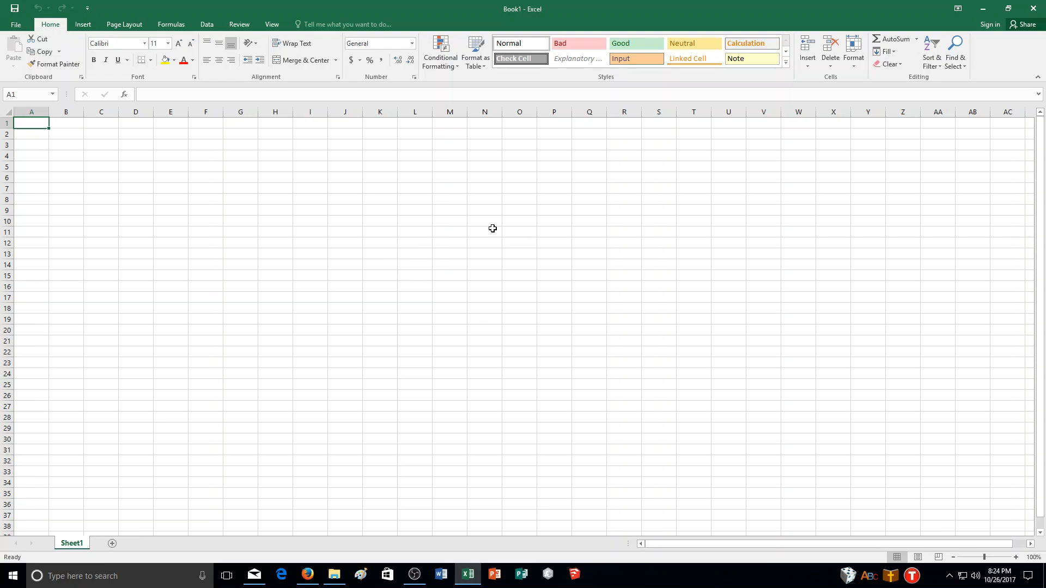
pyautogui.moveTo(489, 229)
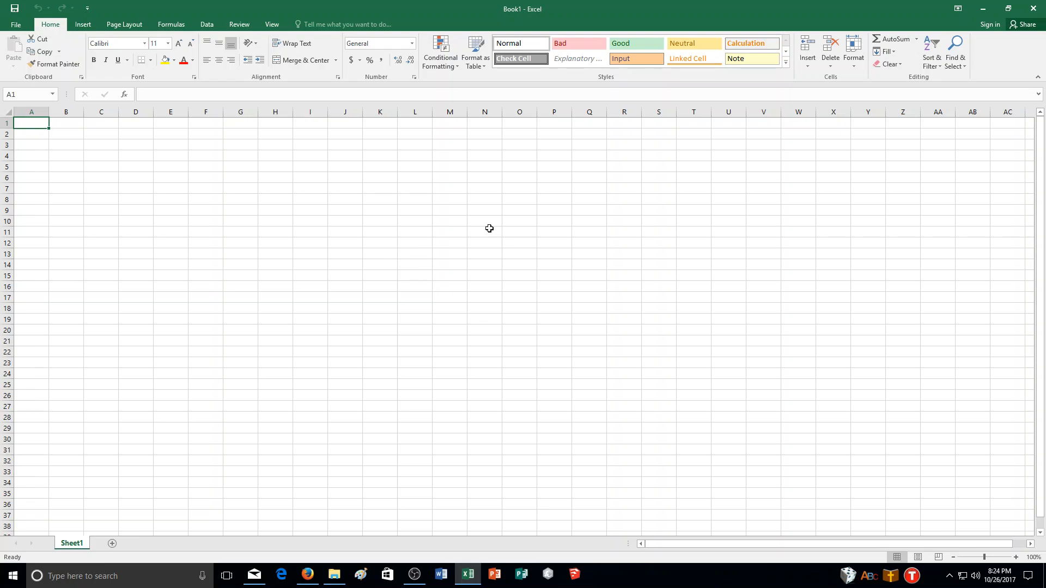
pyautogui.moveTo(486, 229)
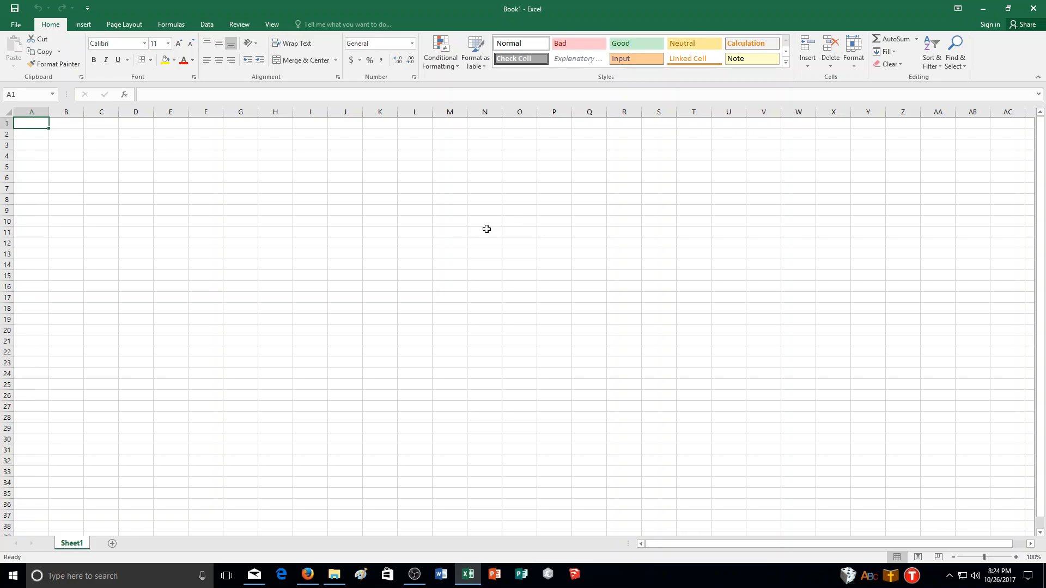
pyautogui.moveTo(438, 253)
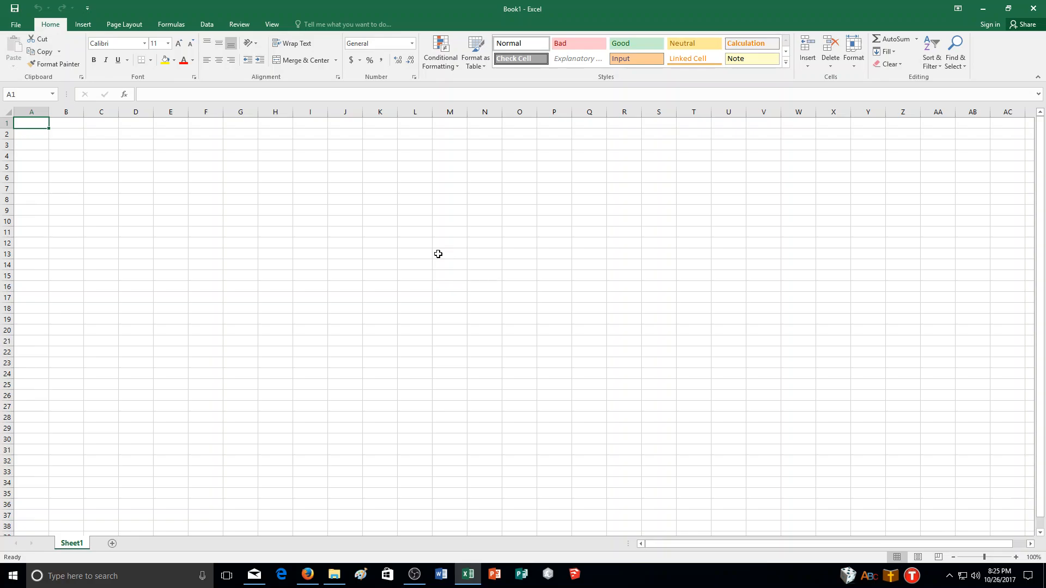
# Step: Enter numbers like 3645 and 542358 in column A, and paste A3:A5 into C3 and E3
pyautogui.write('364563')
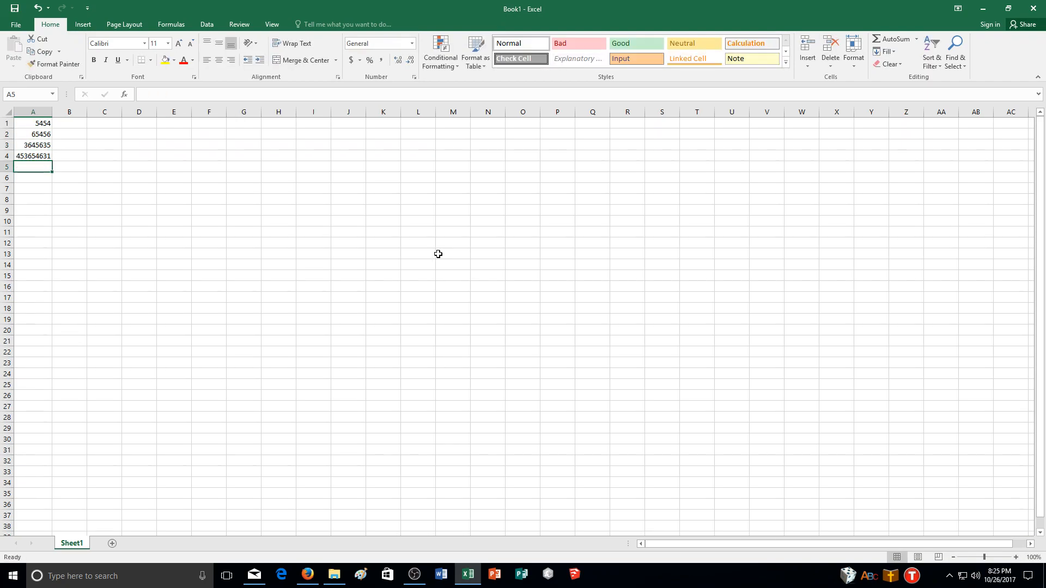
pyautogui.write('5423584')
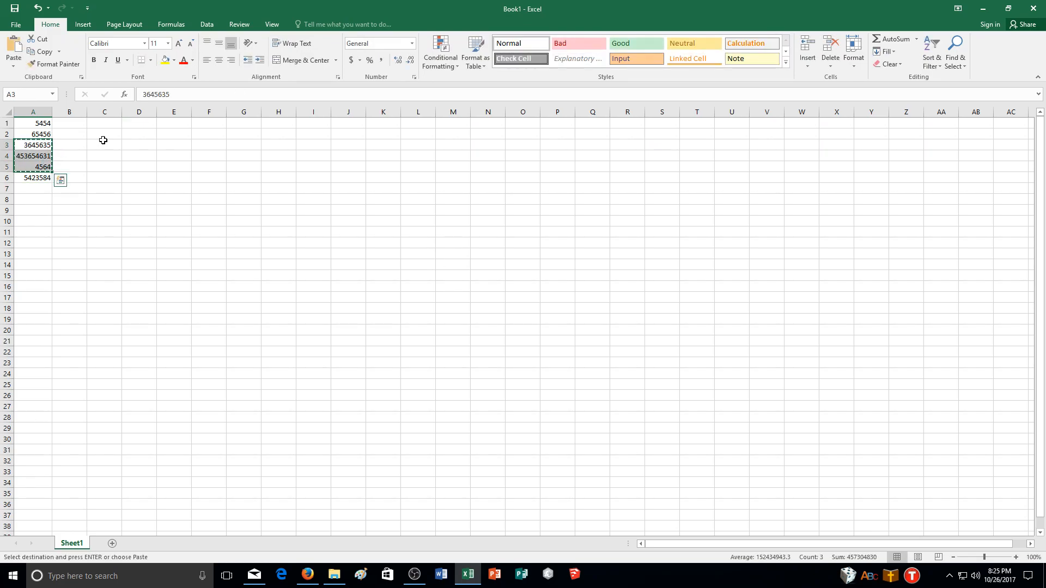
pyautogui.click(104, 145)
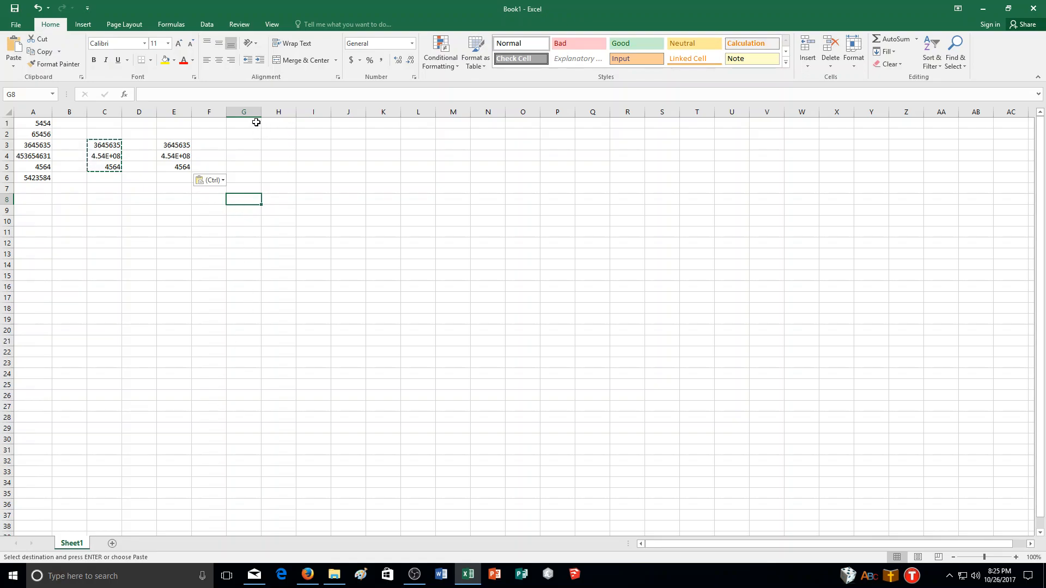
pyautogui.click(244, 123)
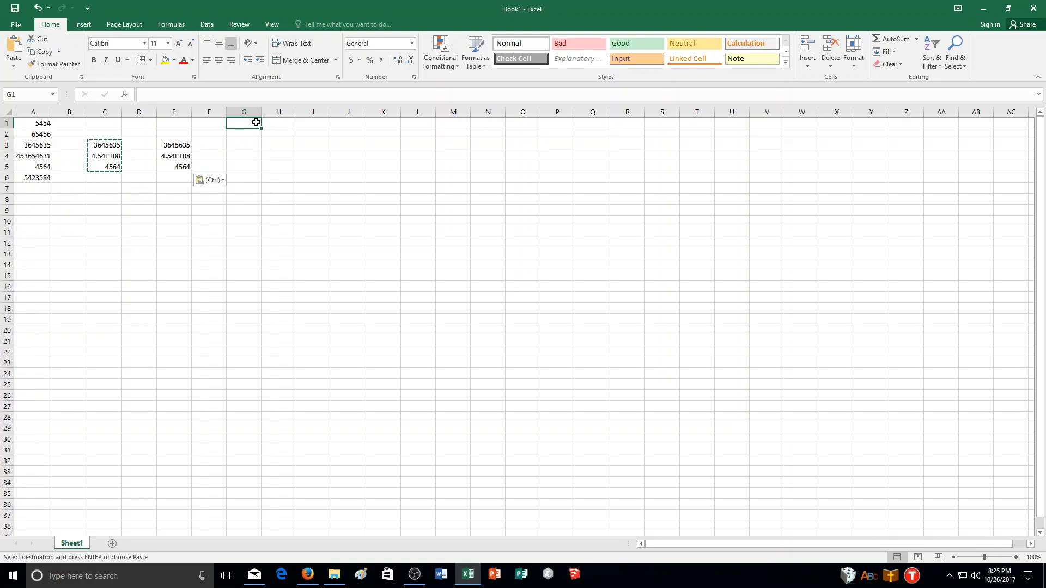
# Step: Enter =E3:E5 in G1, which shows #VALUE!, then view and dismiss its error options
pyautogui.write('=')
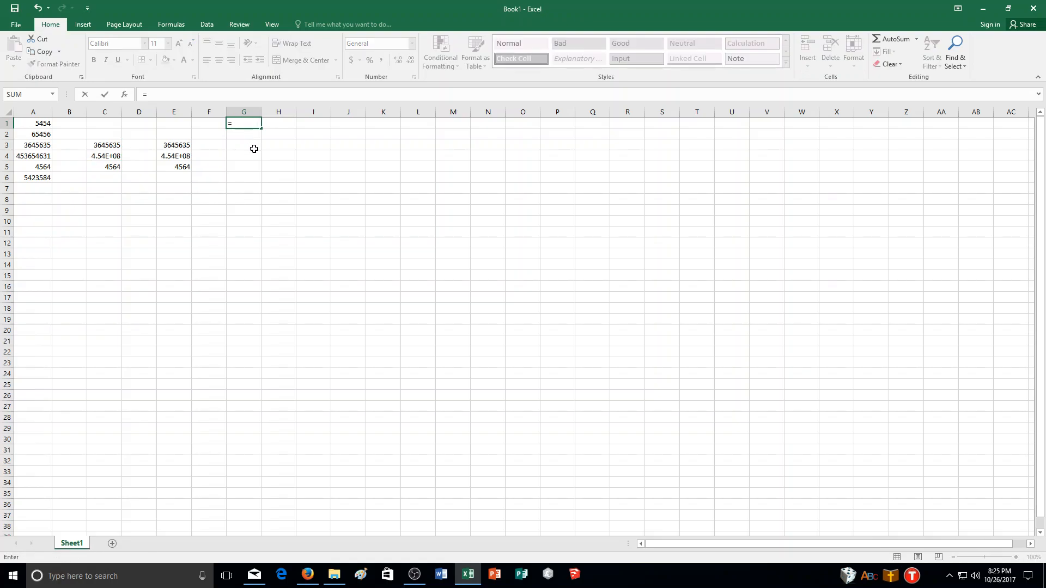
pyautogui.moveTo(240, 153)
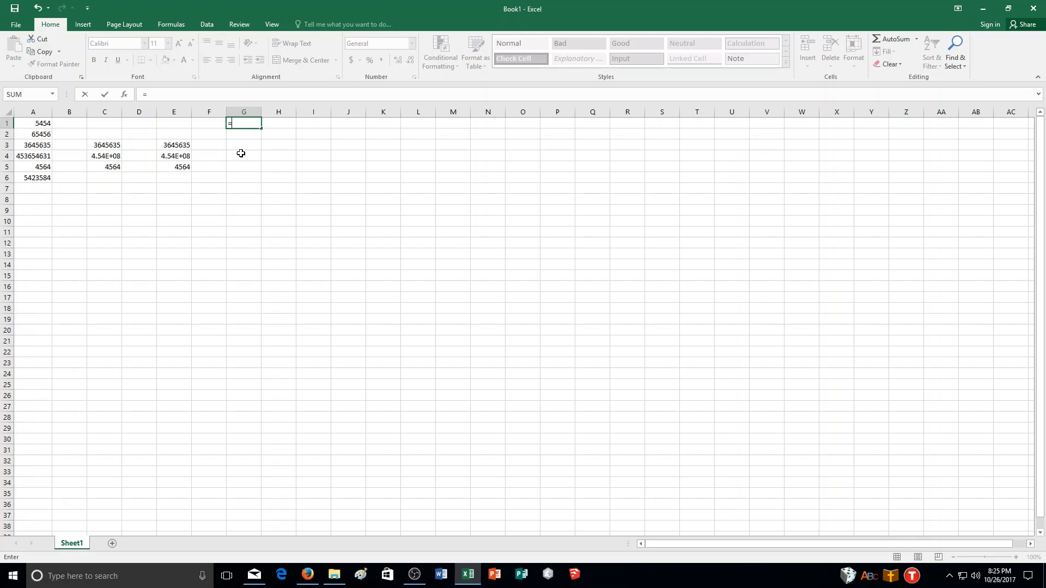
pyautogui.moveTo(238, 211)
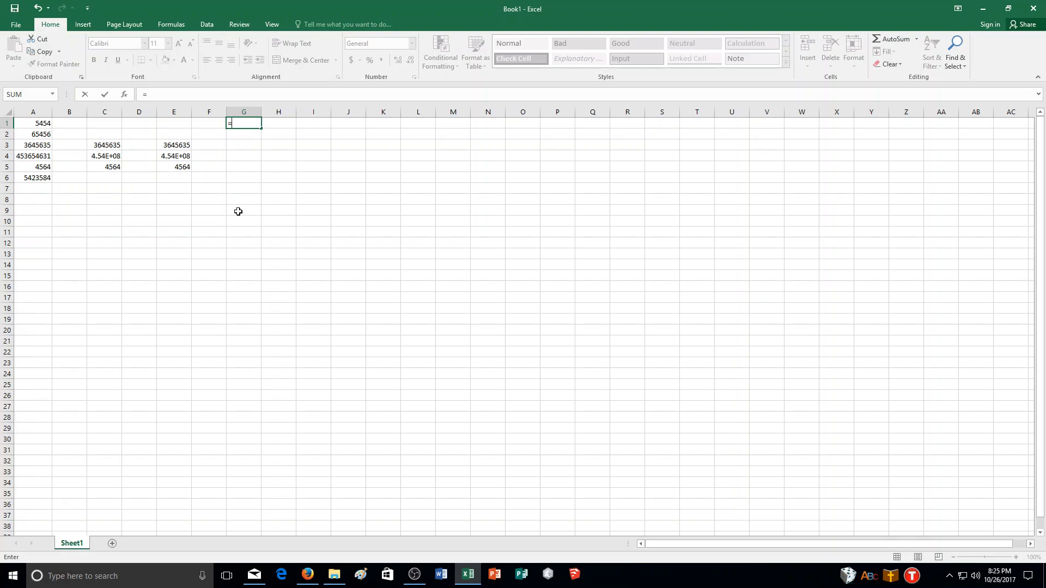
pyautogui.moveTo(209, 157)
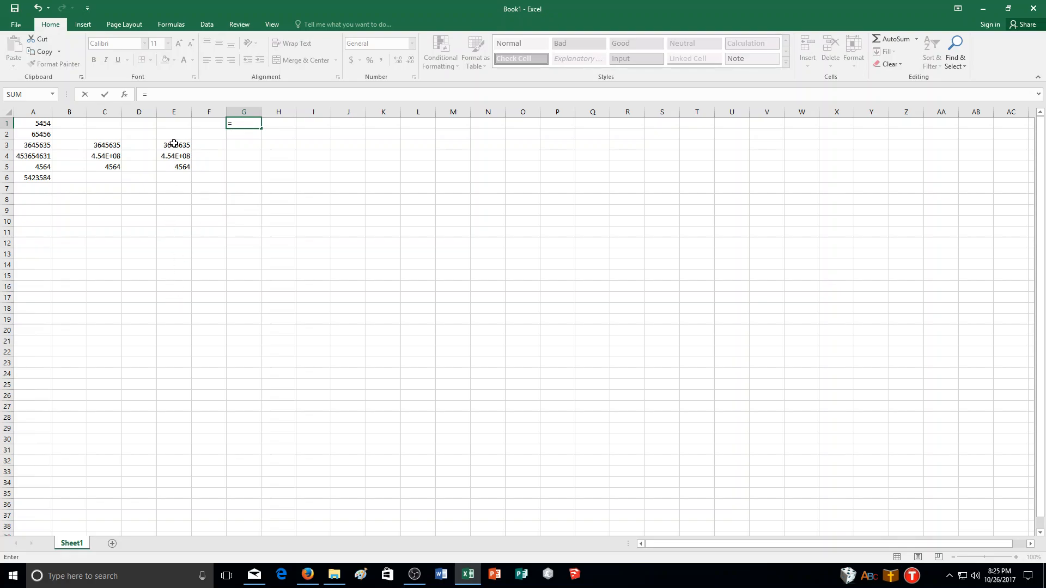
pyautogui.moveTo(174, 145); pyautogui.dragTo(173, 166)
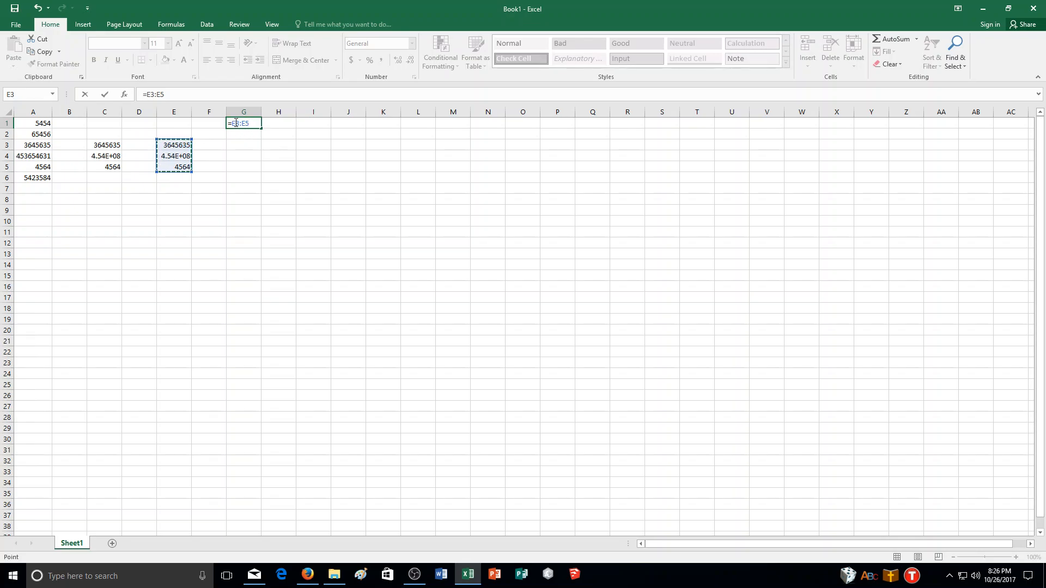
pyautogui.moveTo(256, 201)
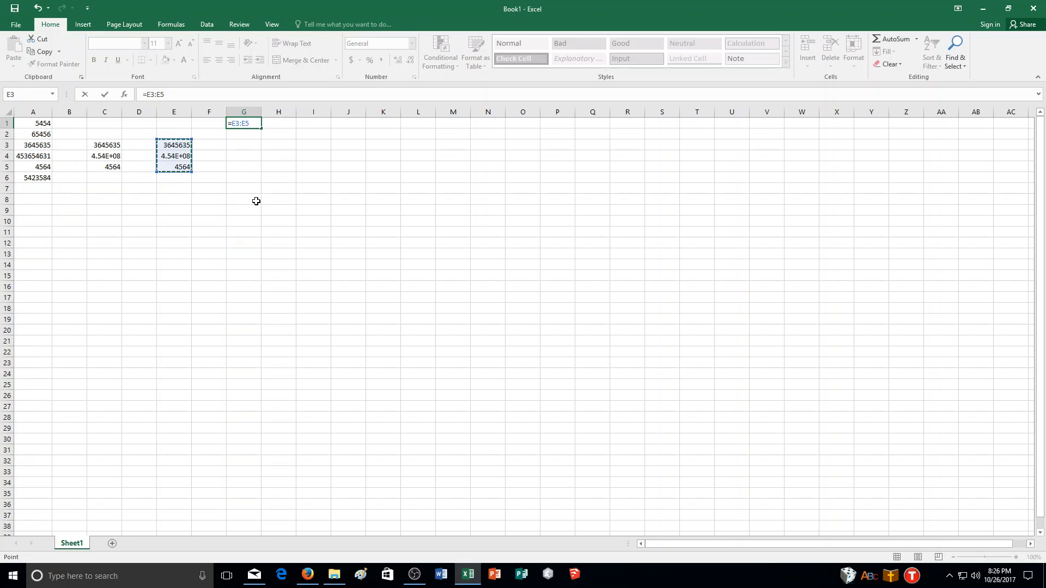
pyautogui.press('Enter')
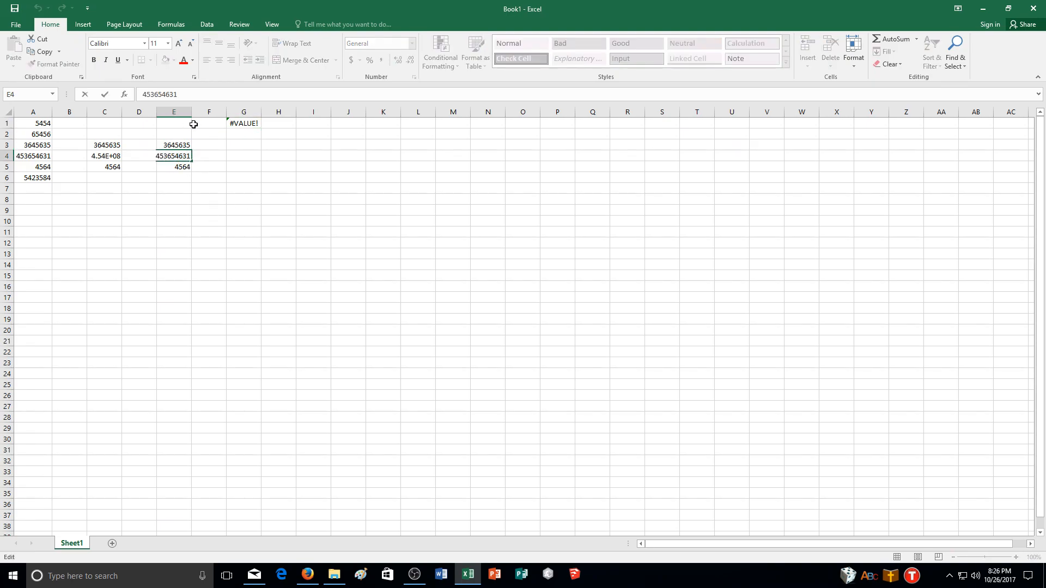
pyautogui.click(227, 123)
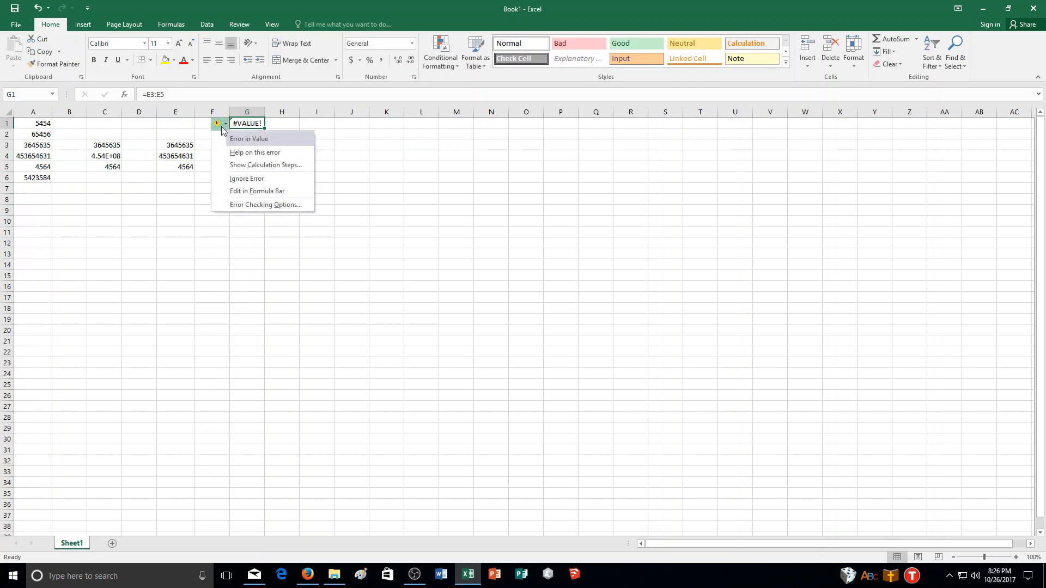
pyautogui.click(246, 264)
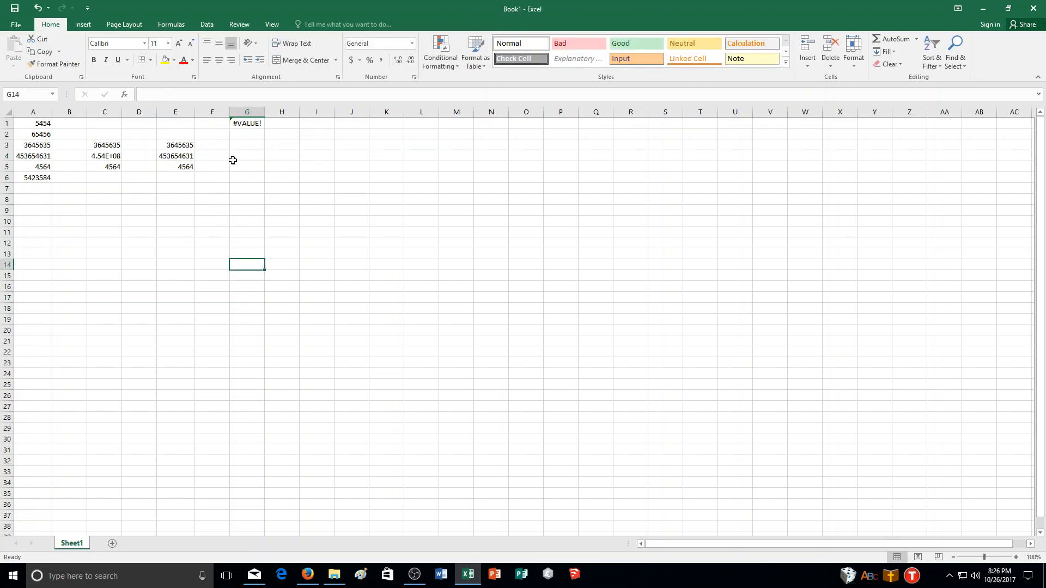
# Step: Put 5 in D9 and 7 in D11, and make F10 =D9*D11 showing 35
pyautogui.click(139, 210)
pyautogui.write('=')
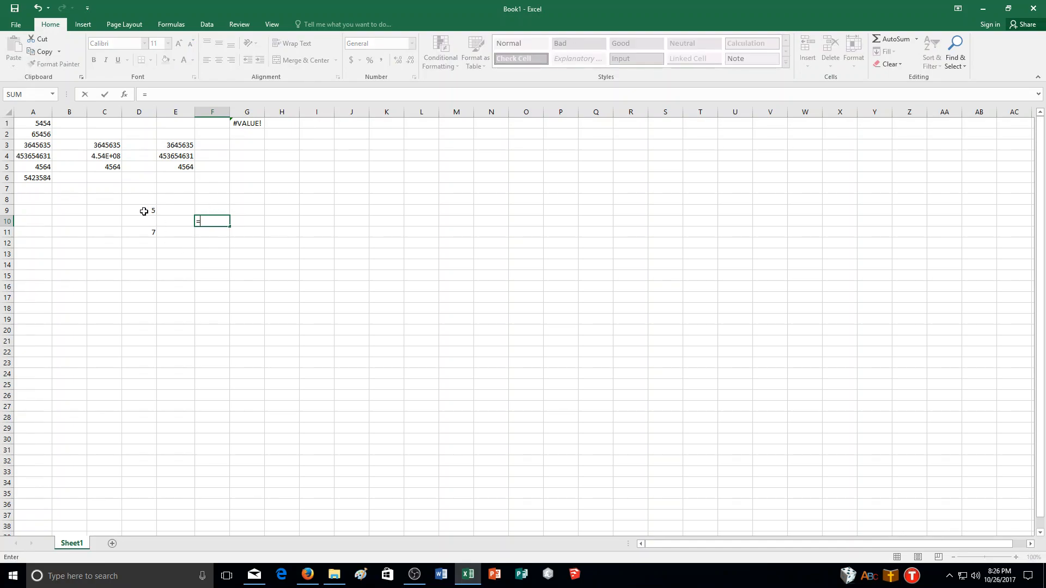
pyautogui.click(139, 211)
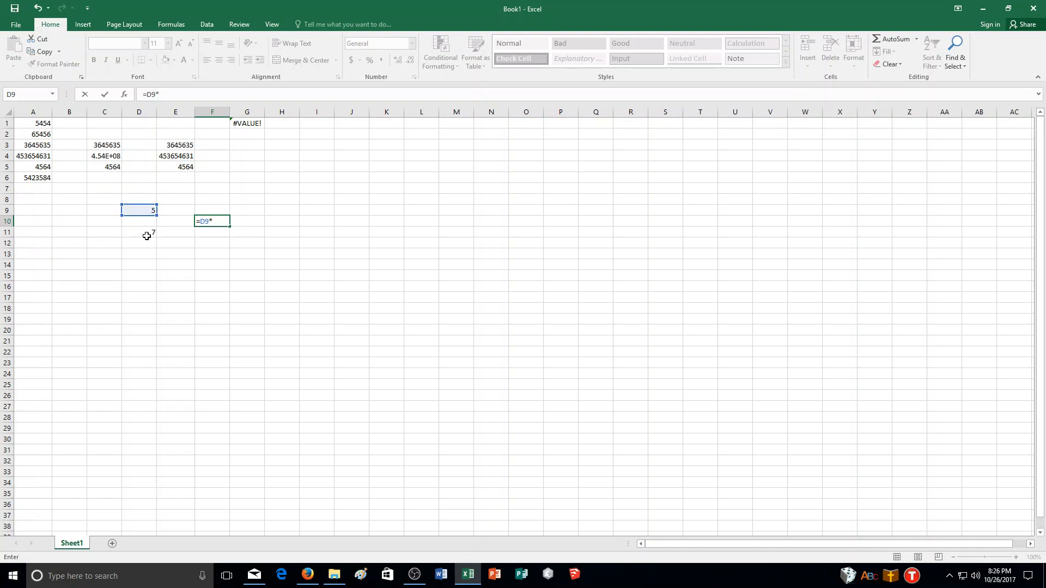
pyautogui.click(139, 232)
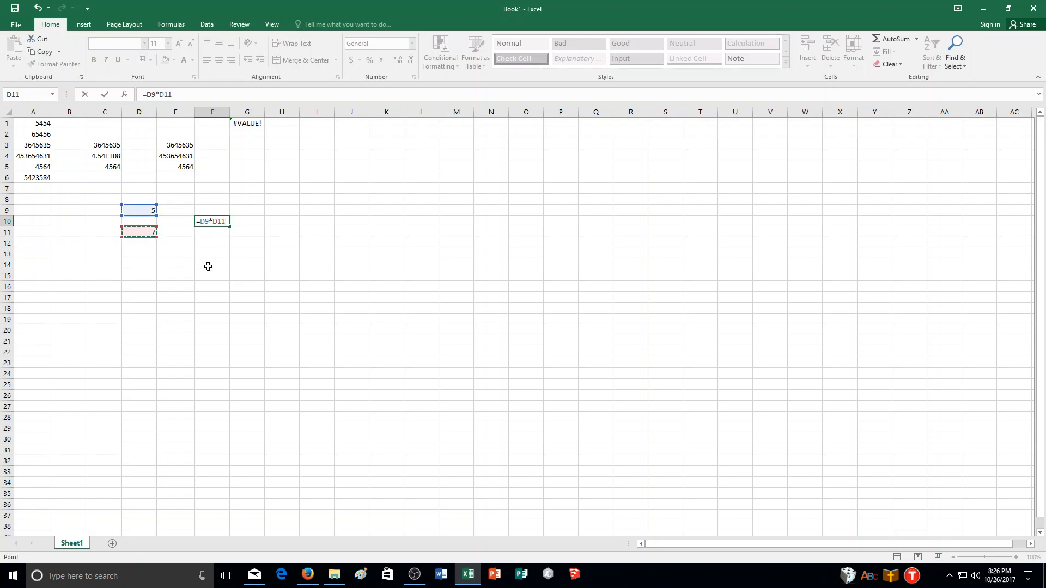
pyautogui.press('Enter')
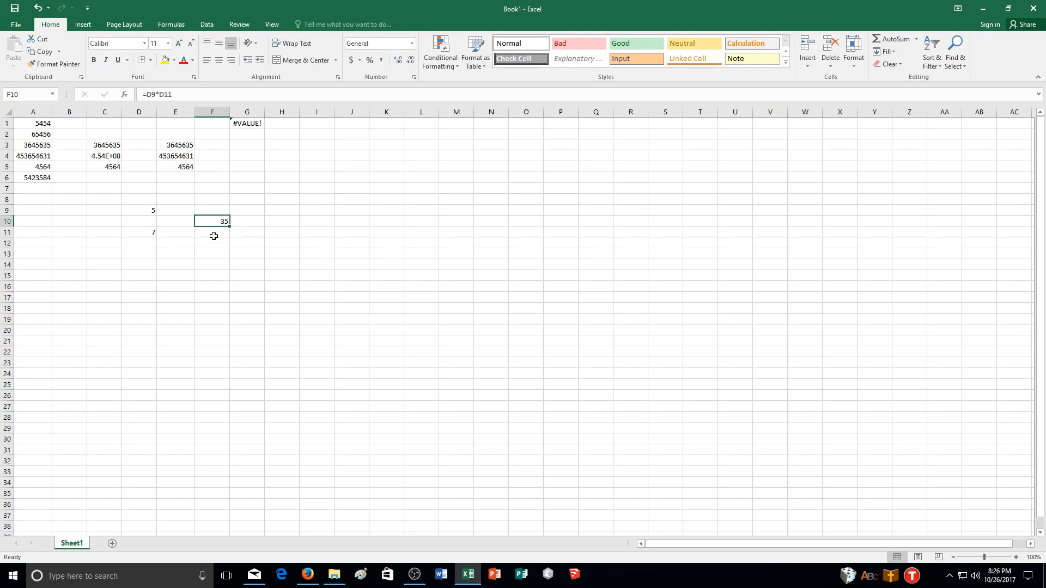
pyautogui.moveTo(200, 286)
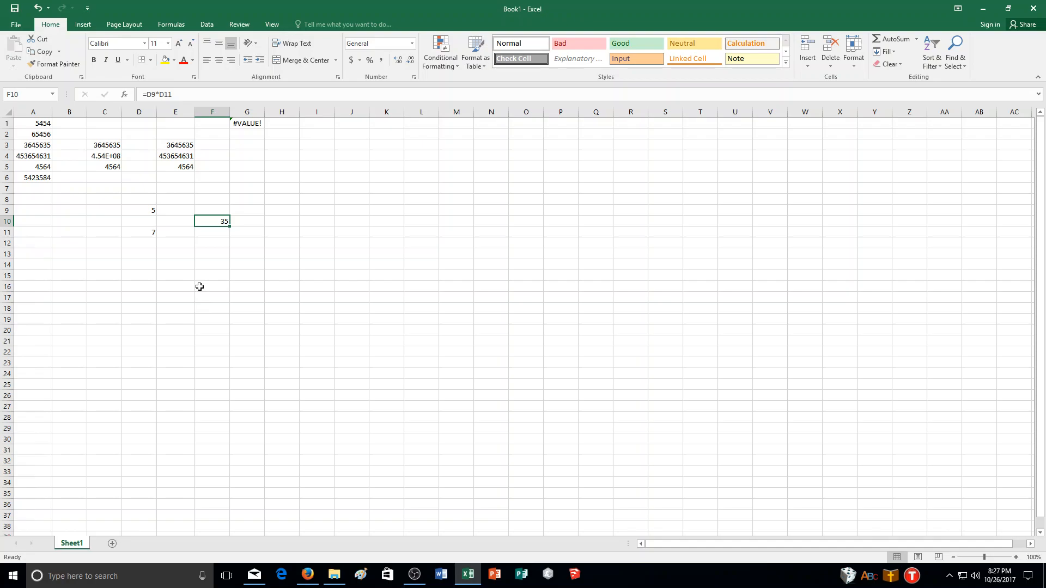
pyautogui.moveTo(202, 285)
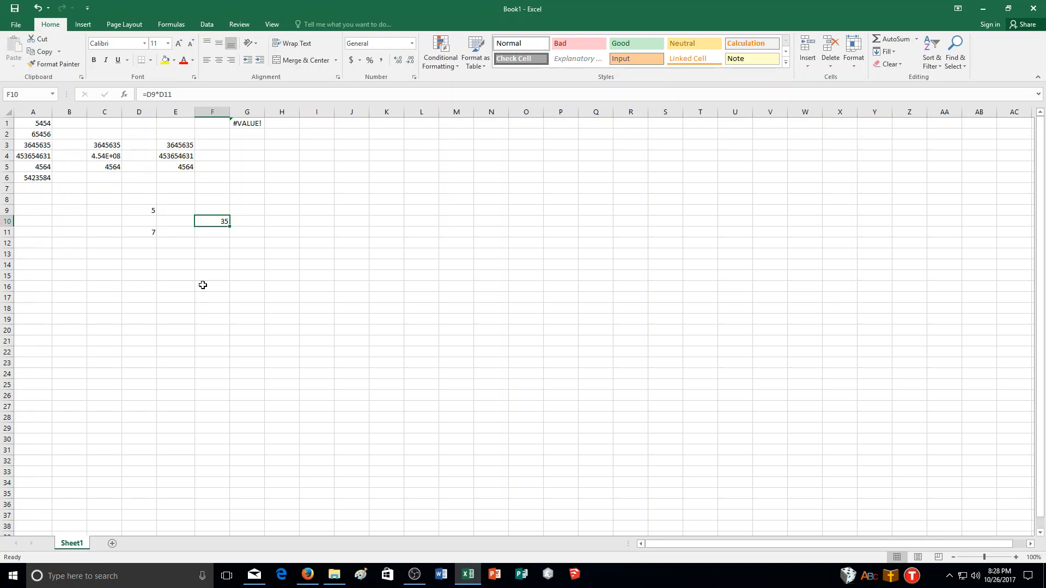
pyautogui.moveTo(244, 212)
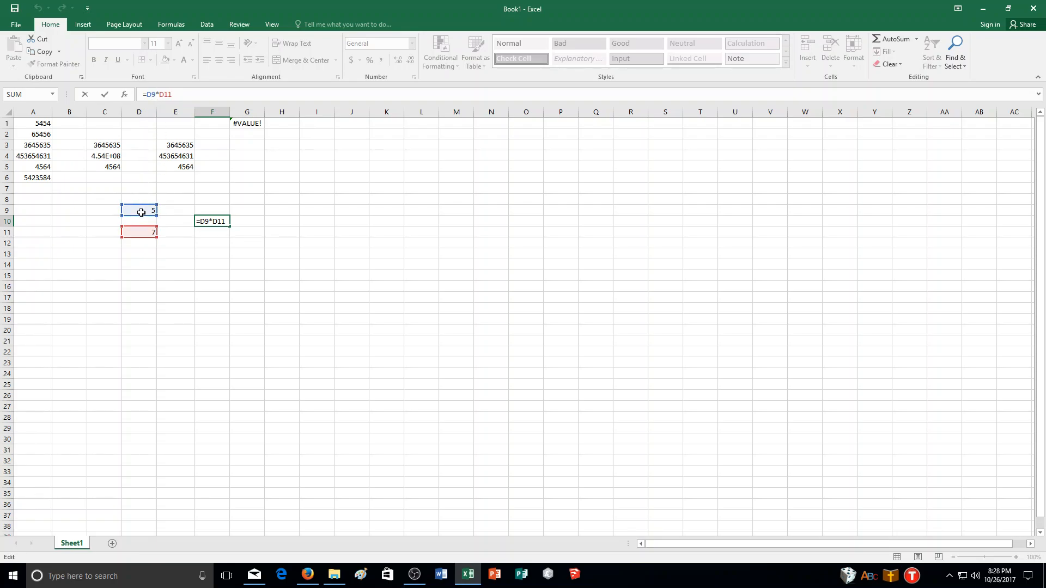
pyautogui.moveTo(175, 119)
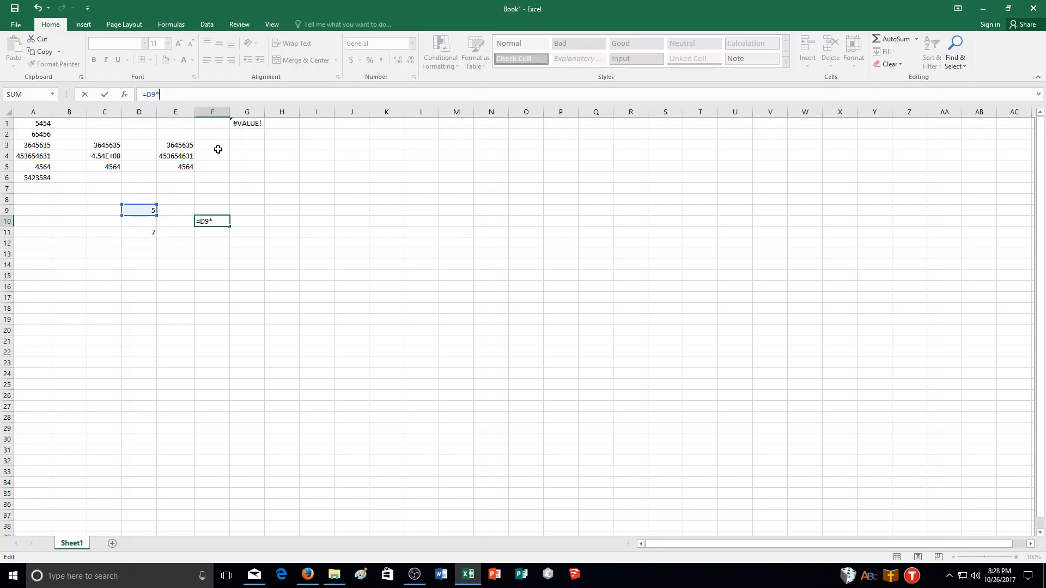
# Step: Change F10's formula to =D9*C5, giving 22820, and reselect F10
pyautogui.click(104, 167)
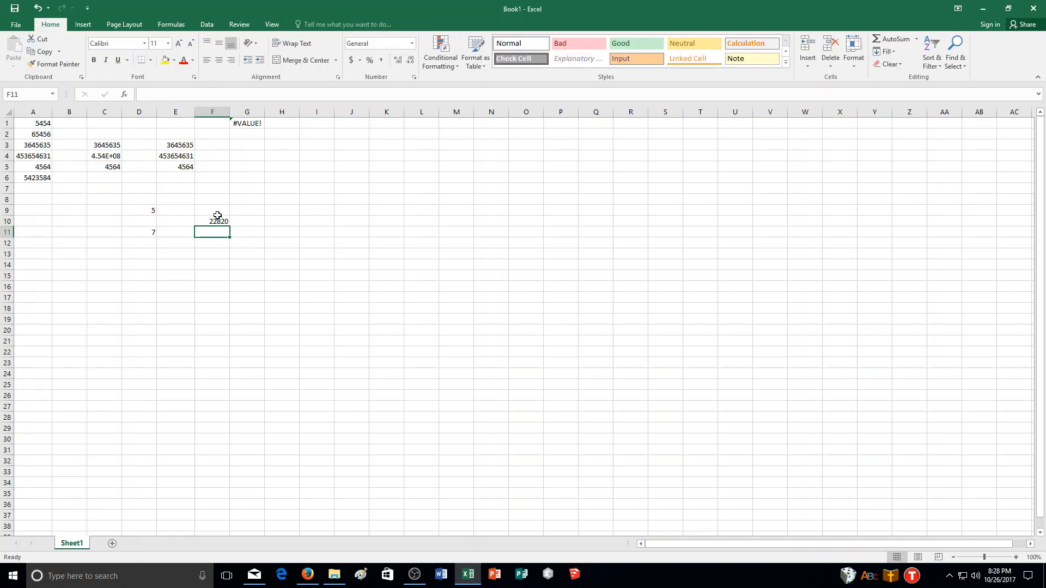
pyautogui.click(212, 221)
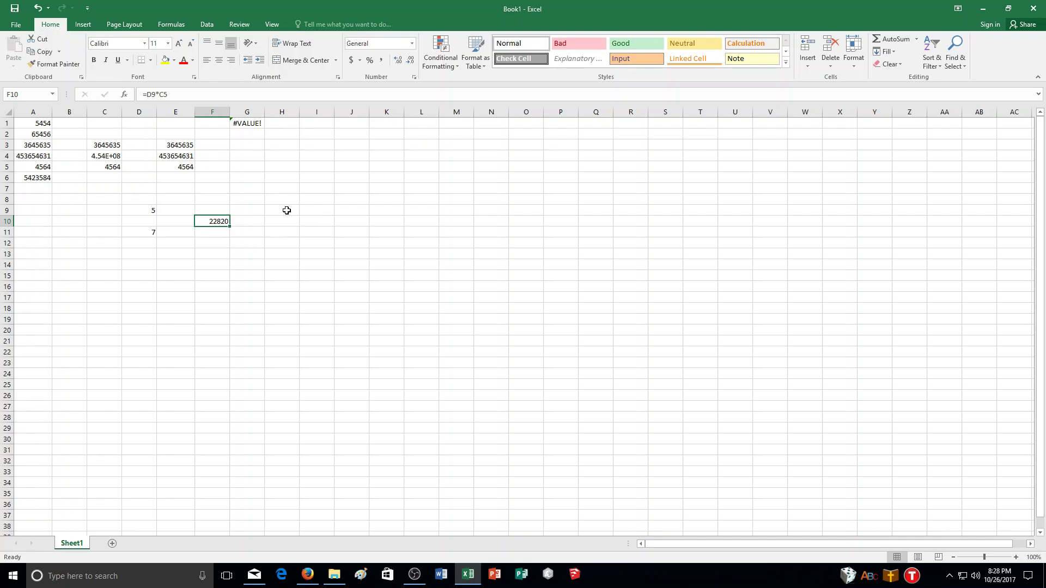
pyautogui.moveTo(349, 258)
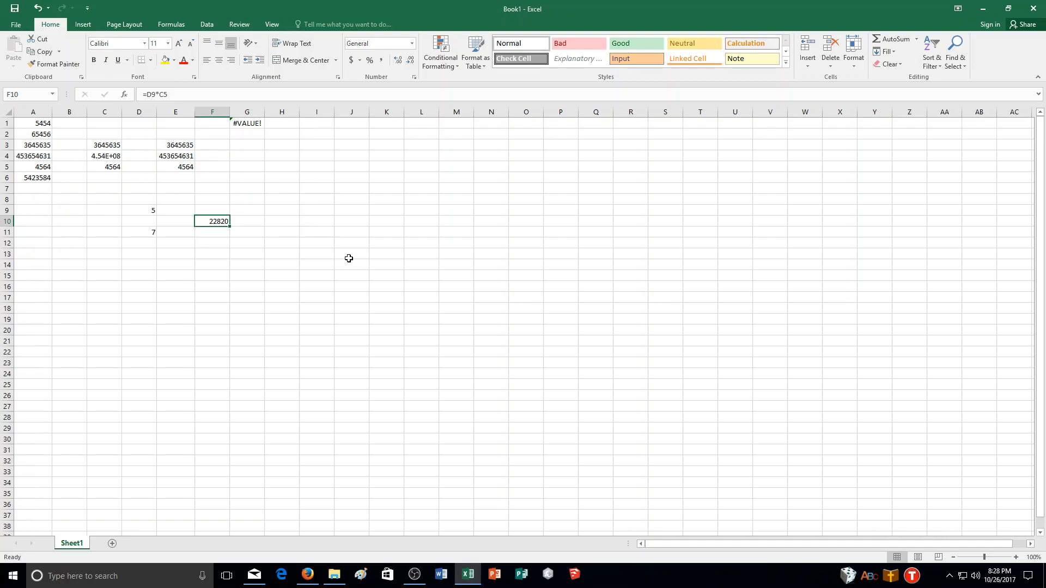
pyautogui.moveTo(469, 279)
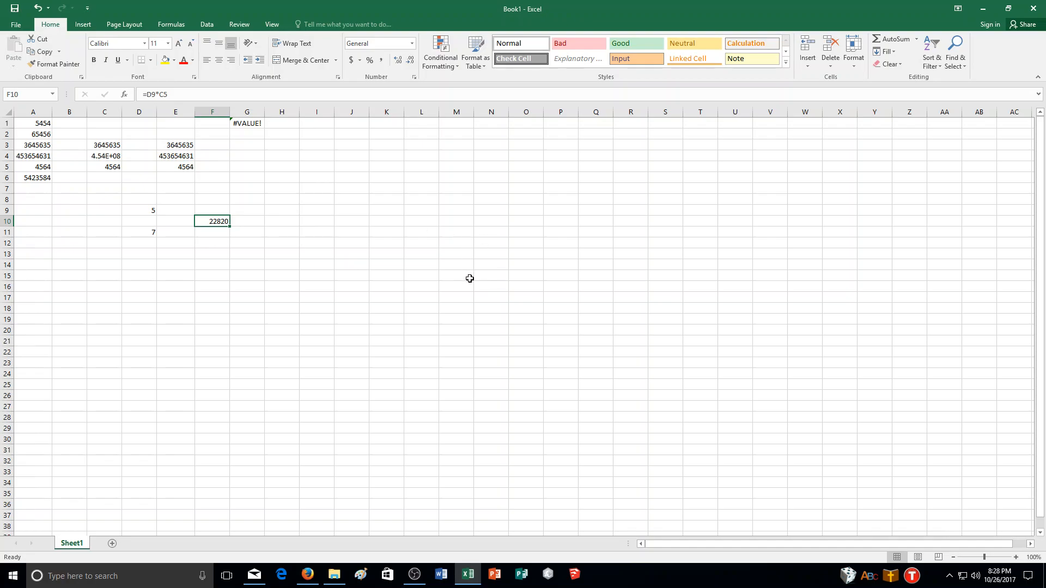
pyautogui.moveTo(448, 284)
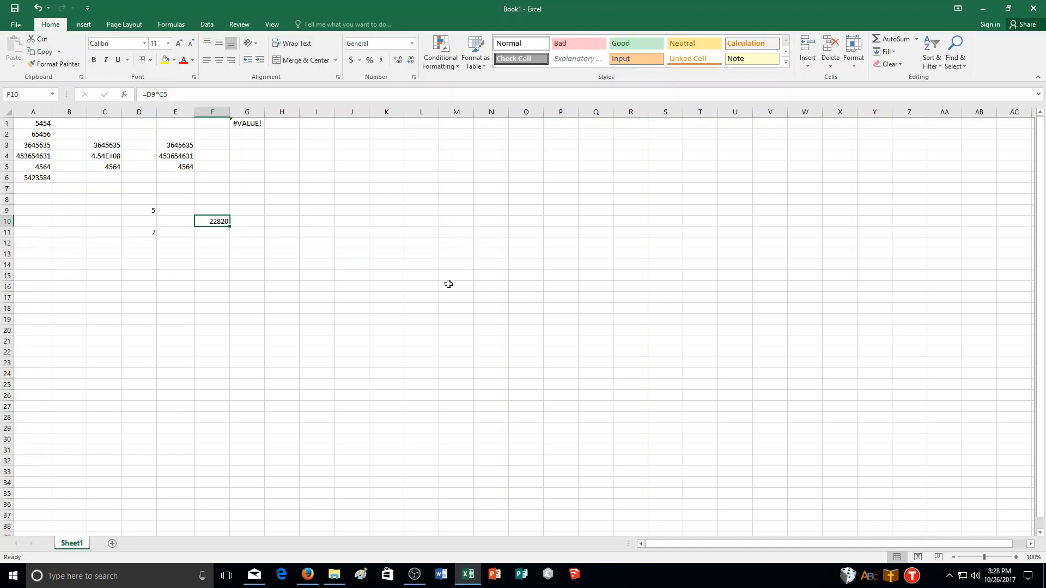
pyautogui.moveTo(268, 283)
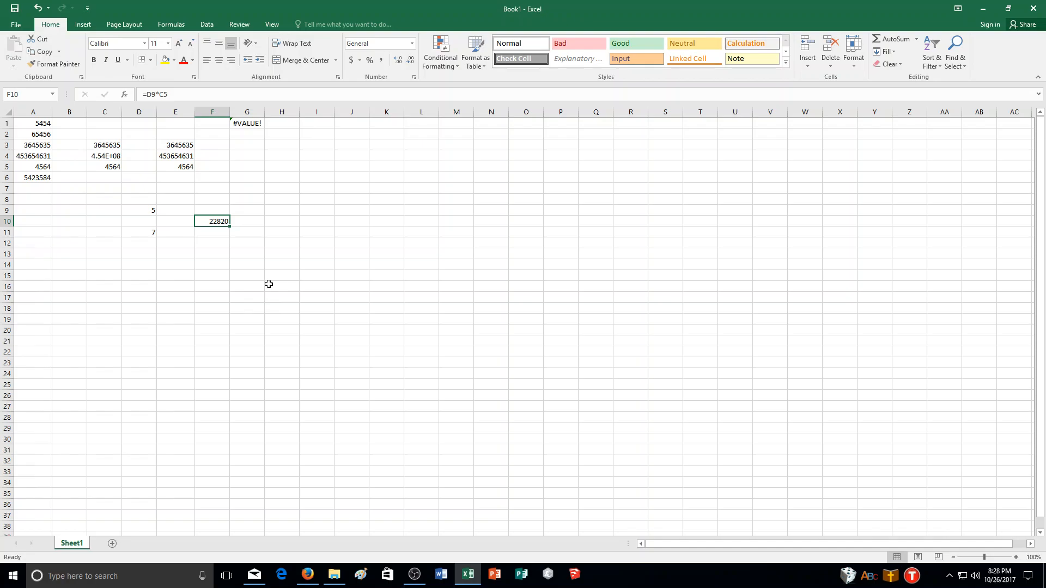
pyautogui.moveTo(195, 334)
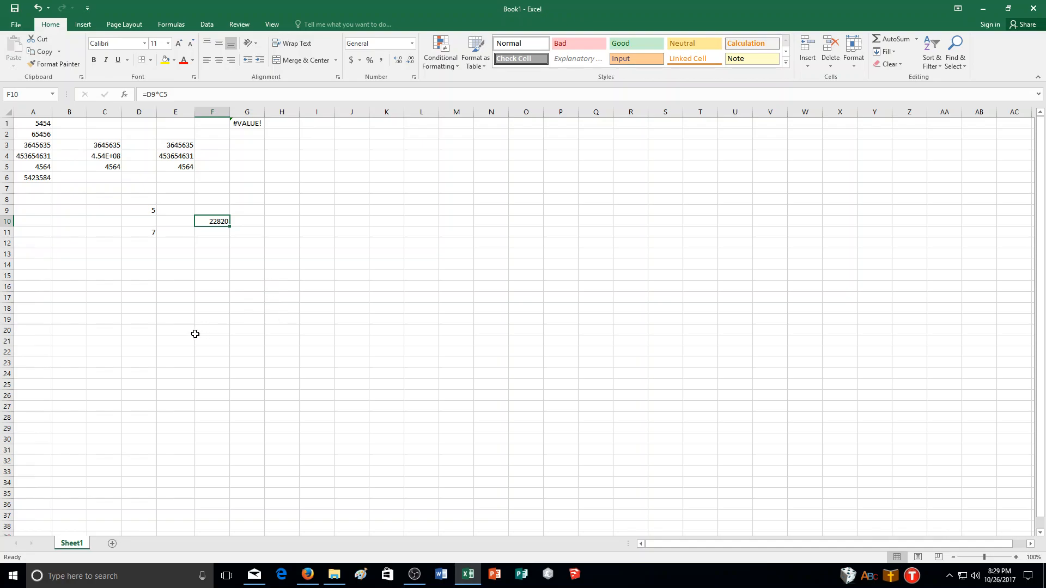
pyautogui.moveTo(225, 233)
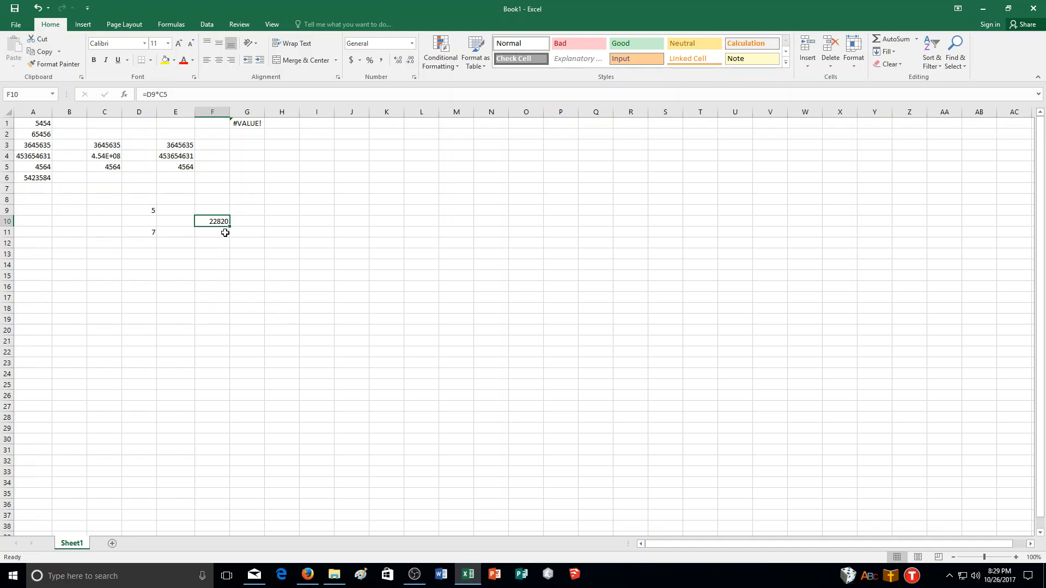
pyautogui.moveTo(202, 221)
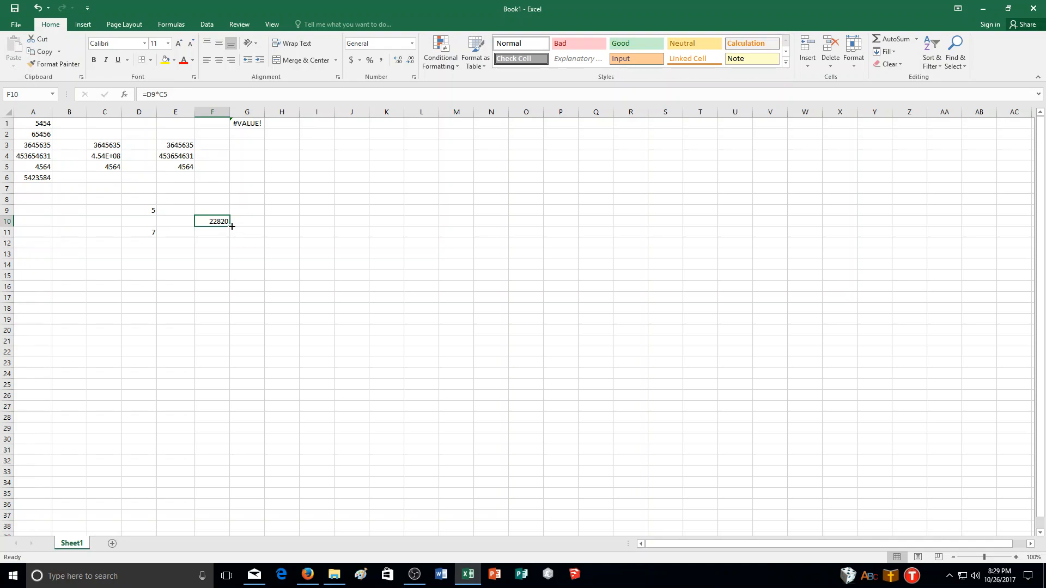
pyautogui.moveTo(228, 230)
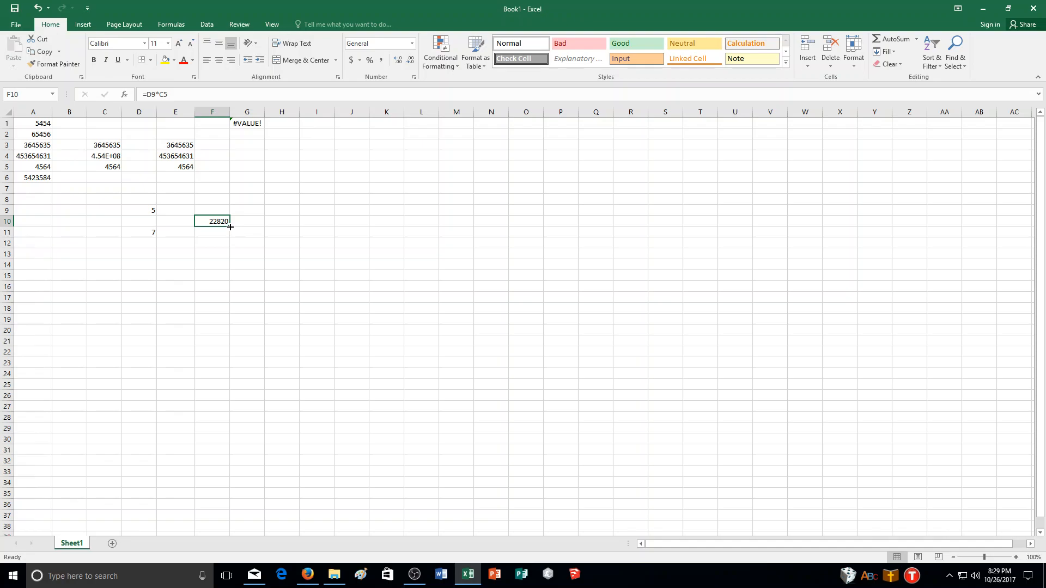
# Step: Fill F10's formula right to K10 and down to row 17, then check G10, F10, F12, F11
pyautogui.moveTo(229, 226); pyautogui.dragTo(290, 220)
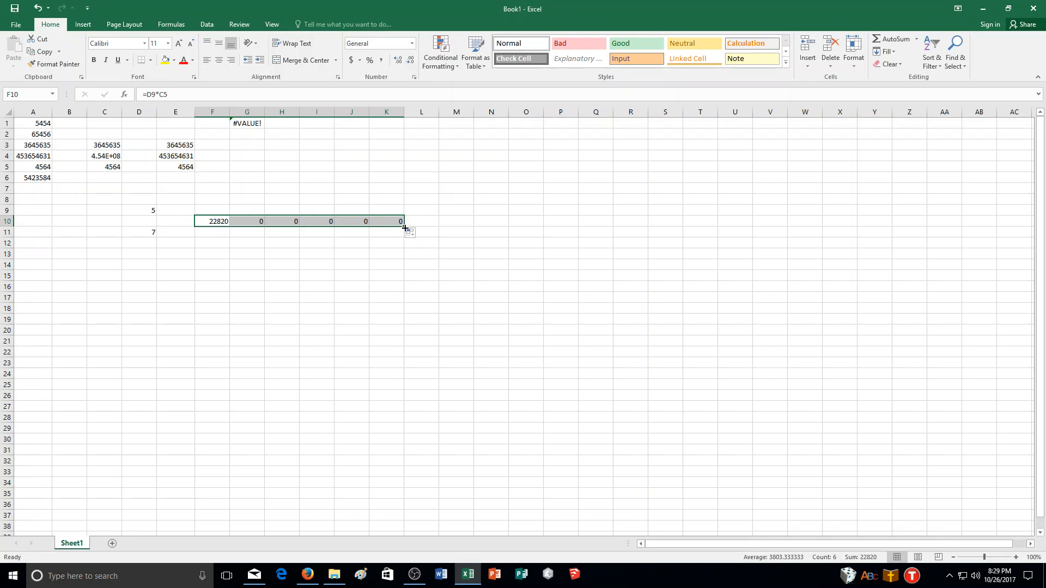
pyautogui.moveTo(402, 224); pyautogui.dragTo(402, 298)
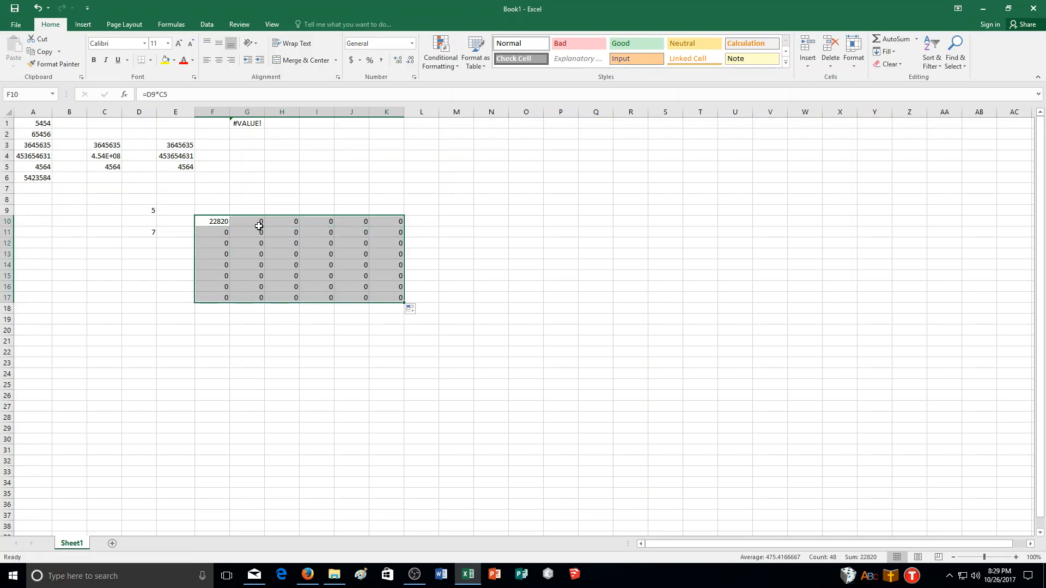
pyautogui.click(247, 221)
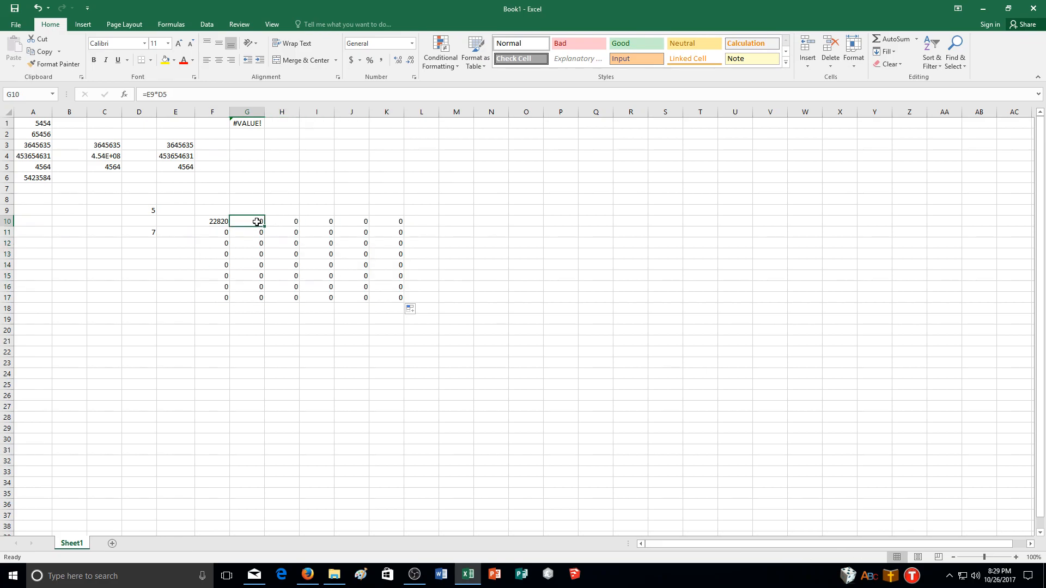
pyautogui.click(212, 221)
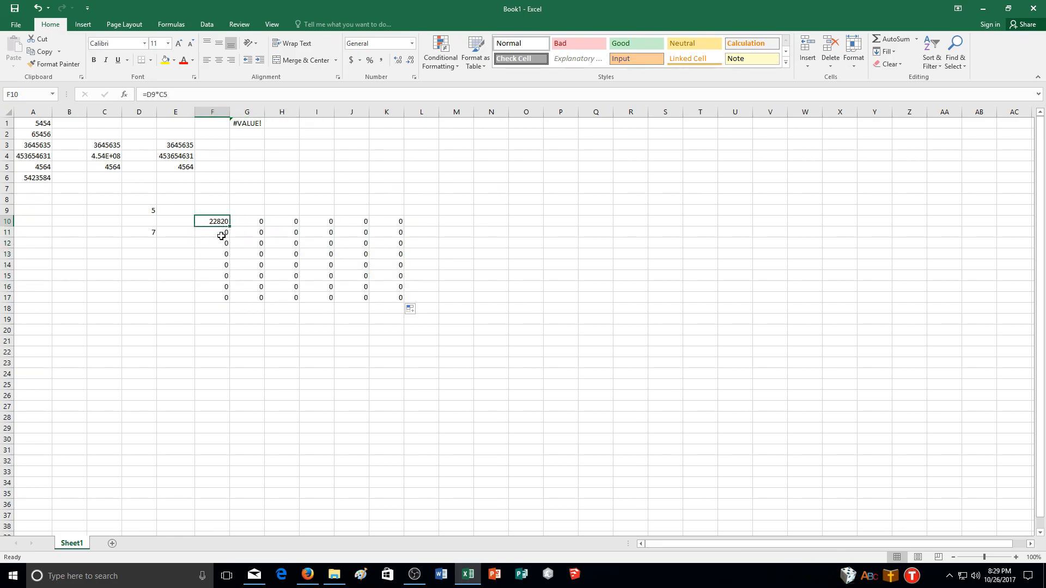
pyautogui.click(212, 243)
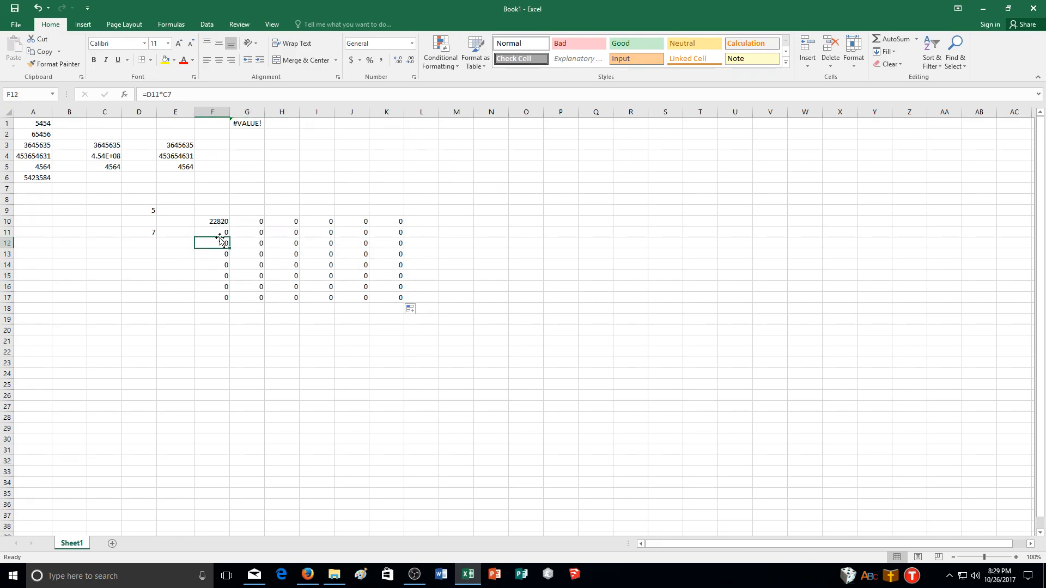
pyautogui.click(211, 232)
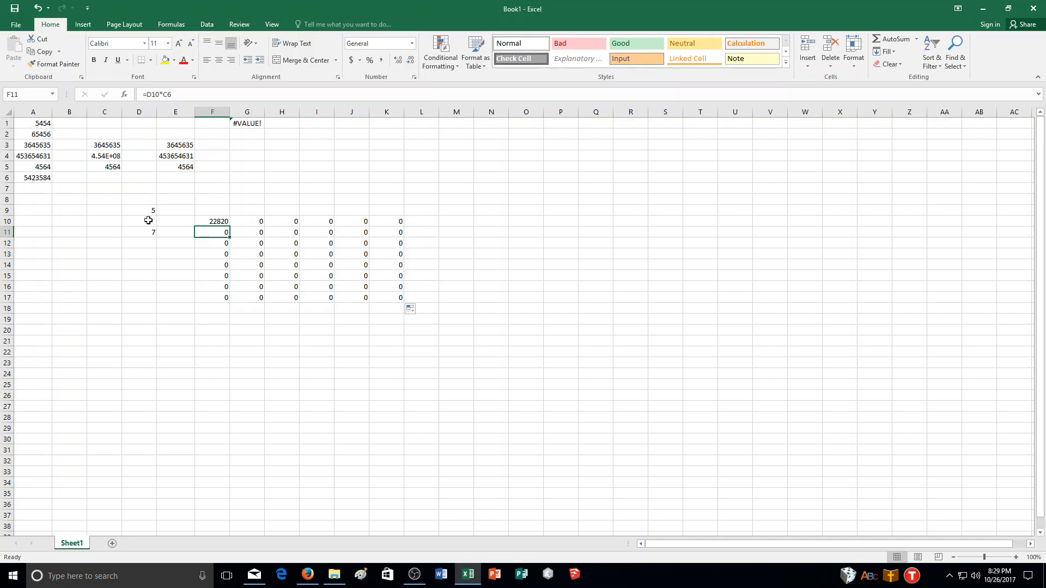
pyautogui.moveTo(109, 182)
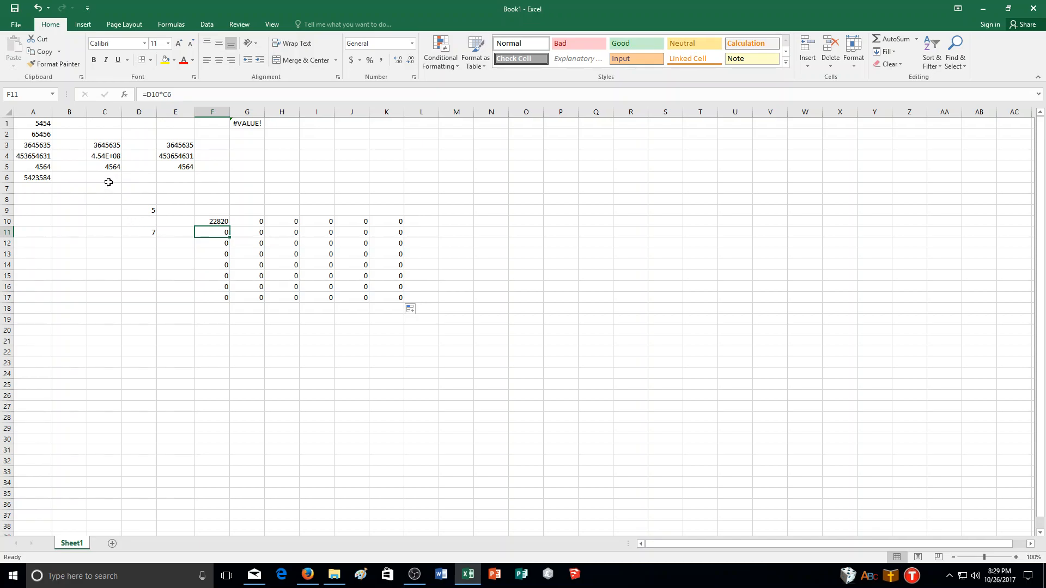
pyautogui.moveTo(226, 295)
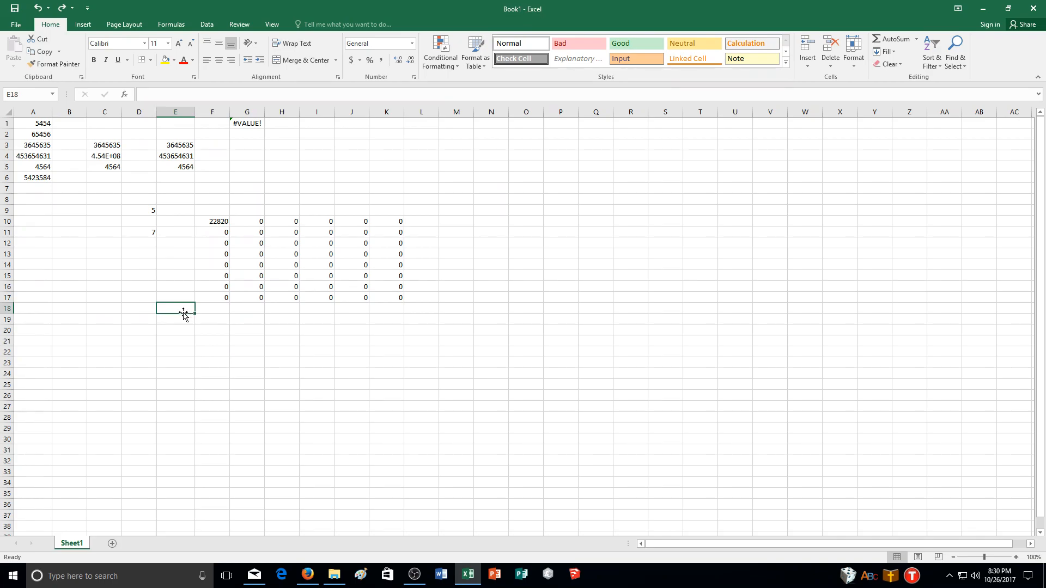
pyautogui.moveTo(301, 351)
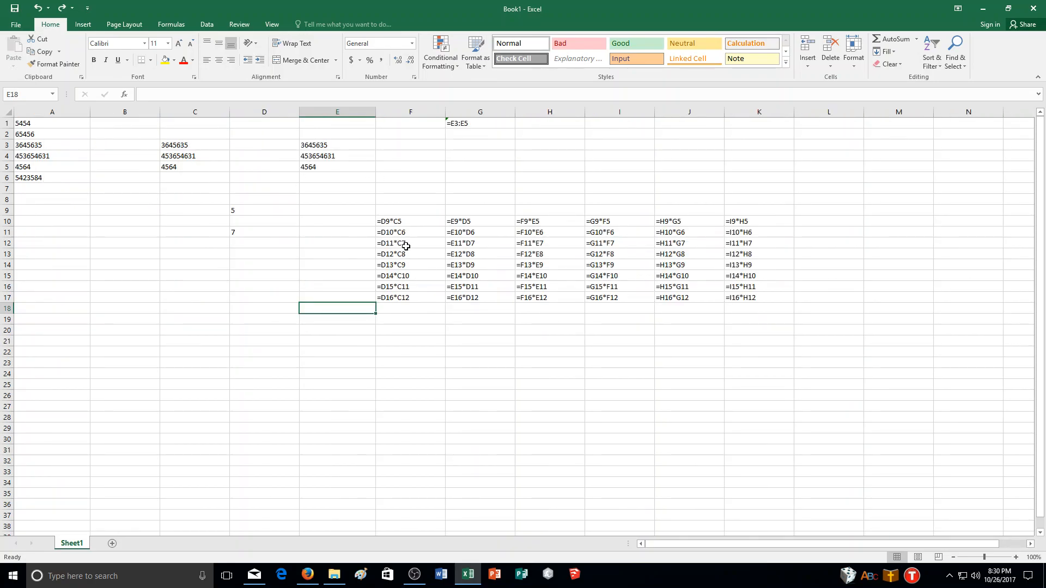
pyautogui.moveTo(393, 265)
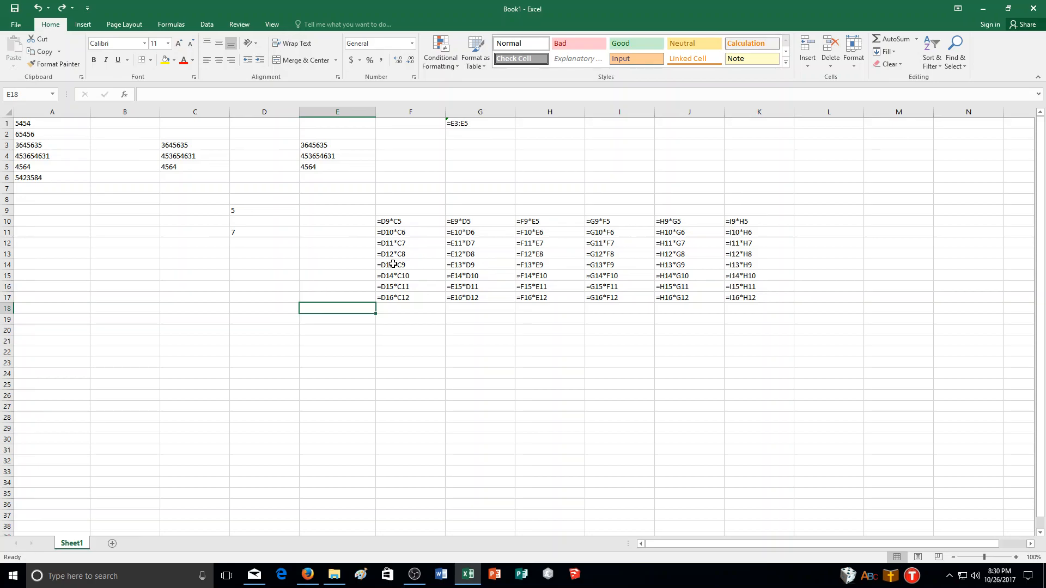